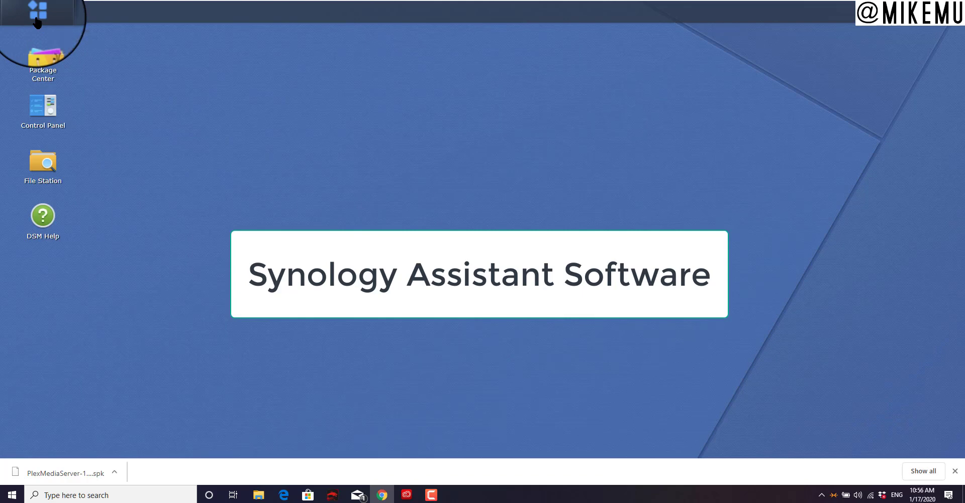
- Bring up Package Center and its Installed list showing Plex Media Server
double_click(42, 57)
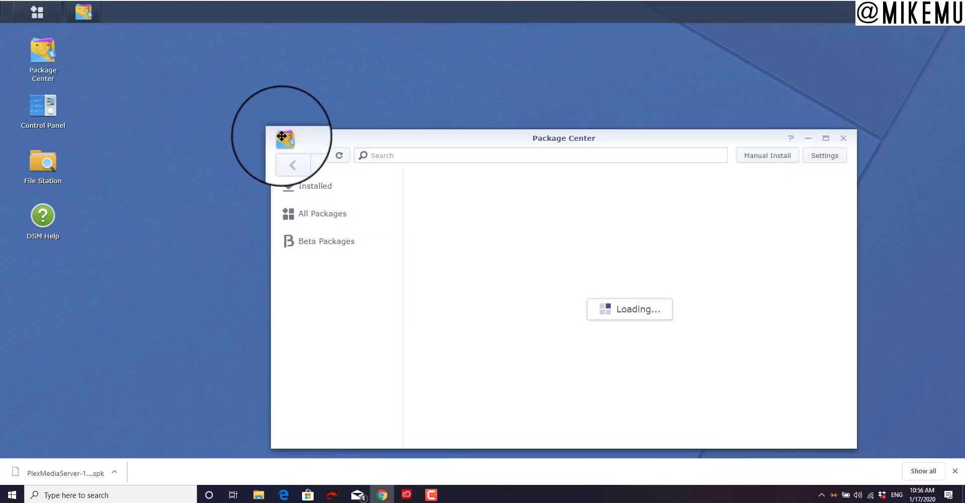
left_click(321, 213)
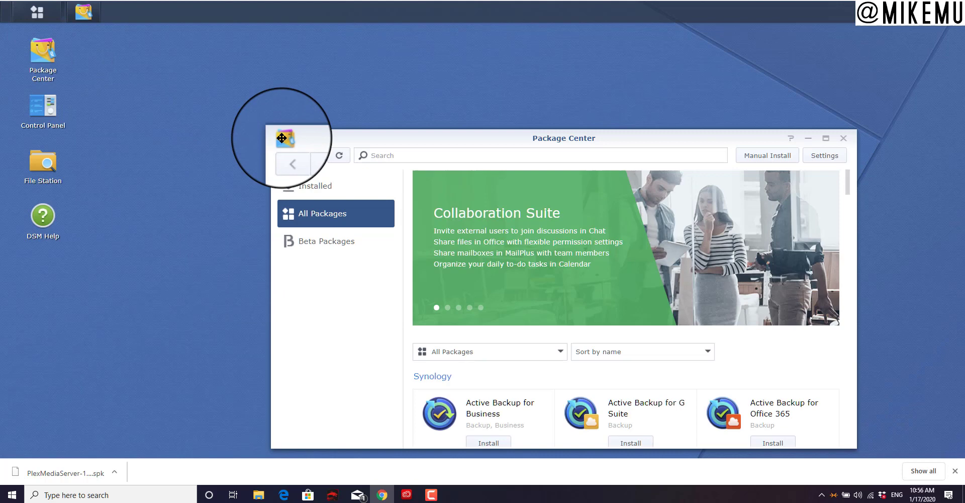
left_click(318, 185)
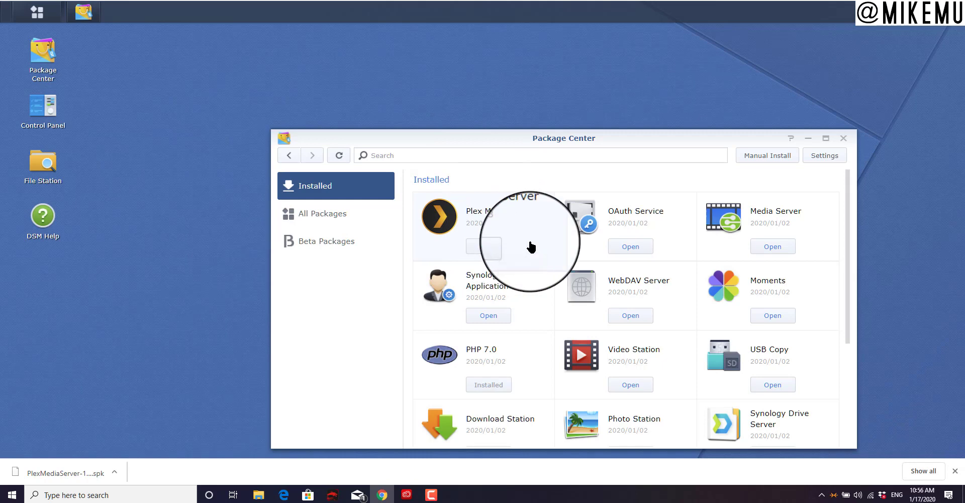
- Stop the Plex Media Server package from its details page and confirm, so it reads Stopped
left_click(439, 217)
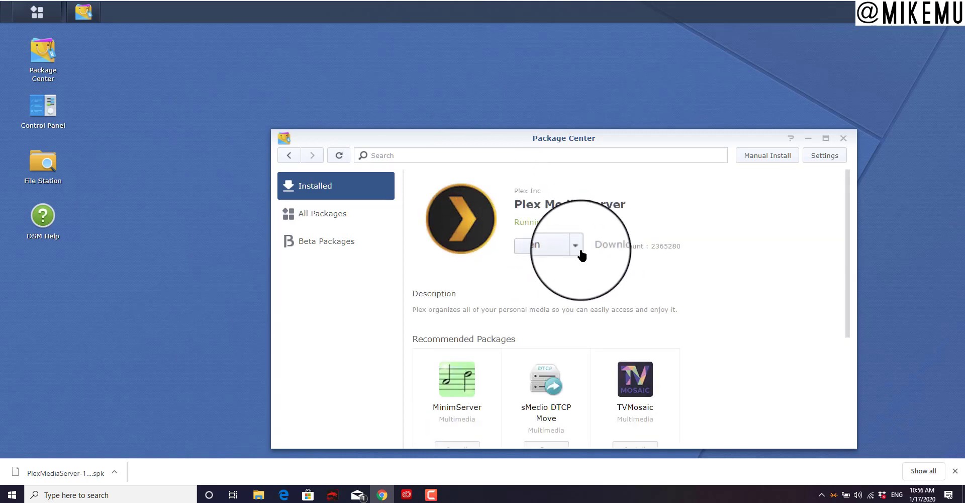
left_click(586, 238)
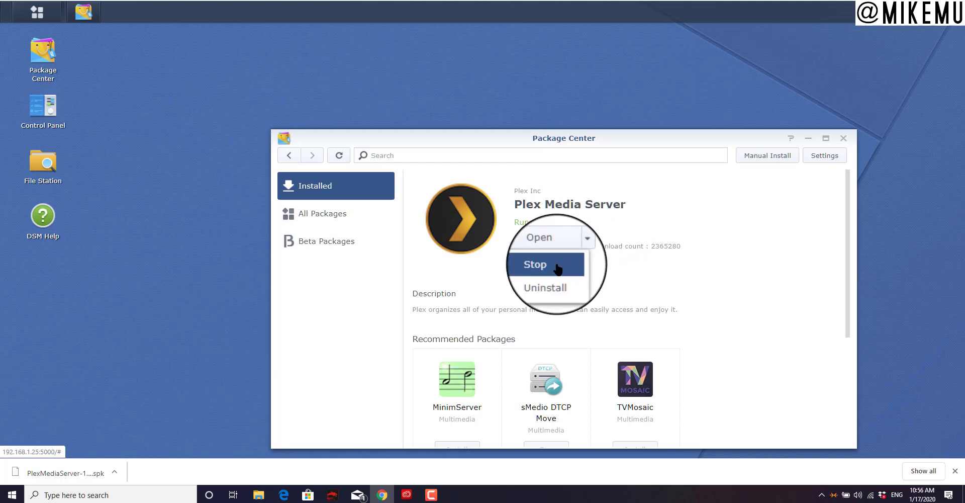
left_click(534, 264)
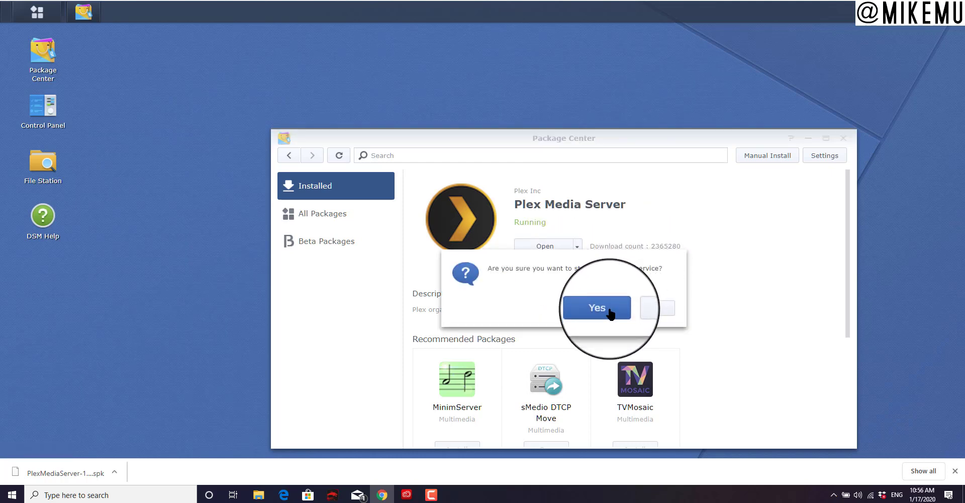
left_click(595, 308)
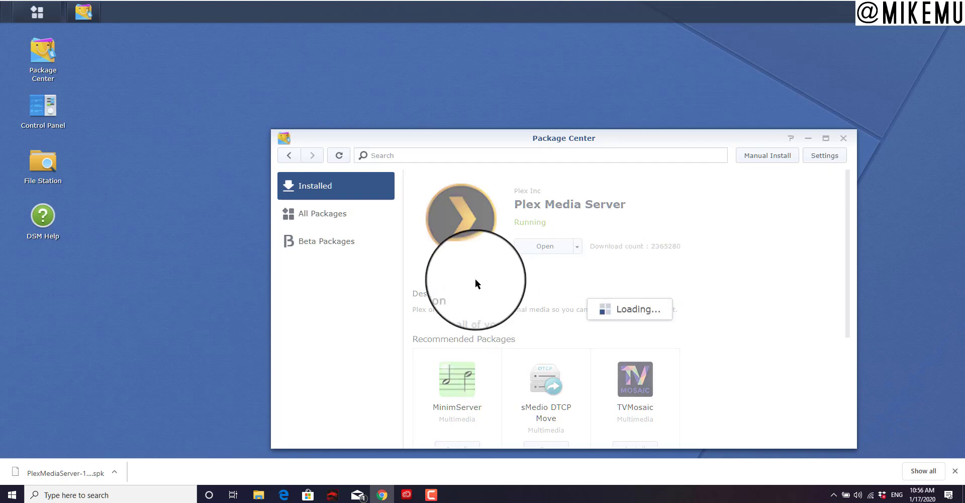
left_click(575, 245)
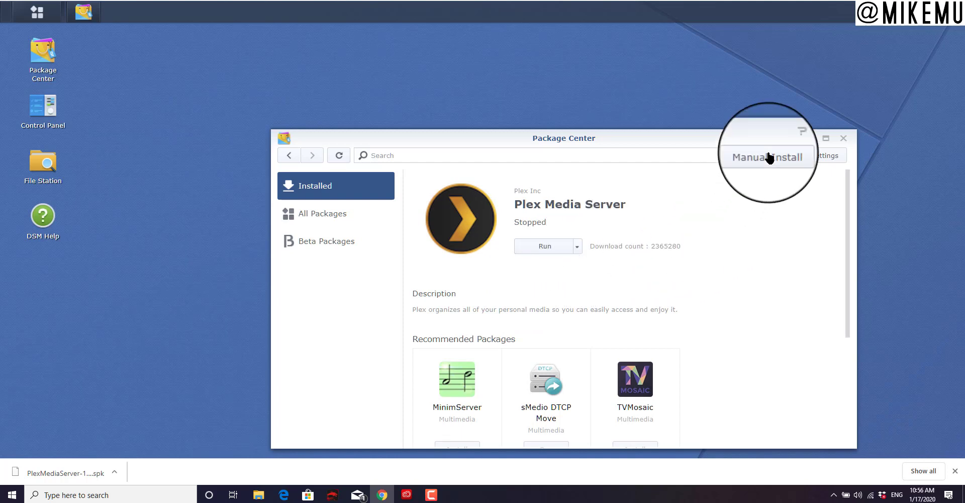
- Choose the PlexMediaServer .spk file from Downloads for a Manual Install upload
left_click(766, 156)
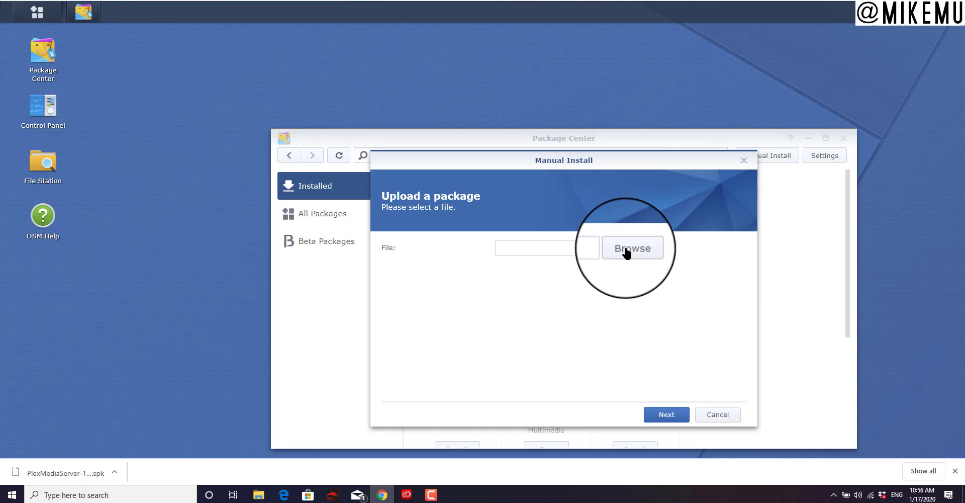
left_click(633, 248)
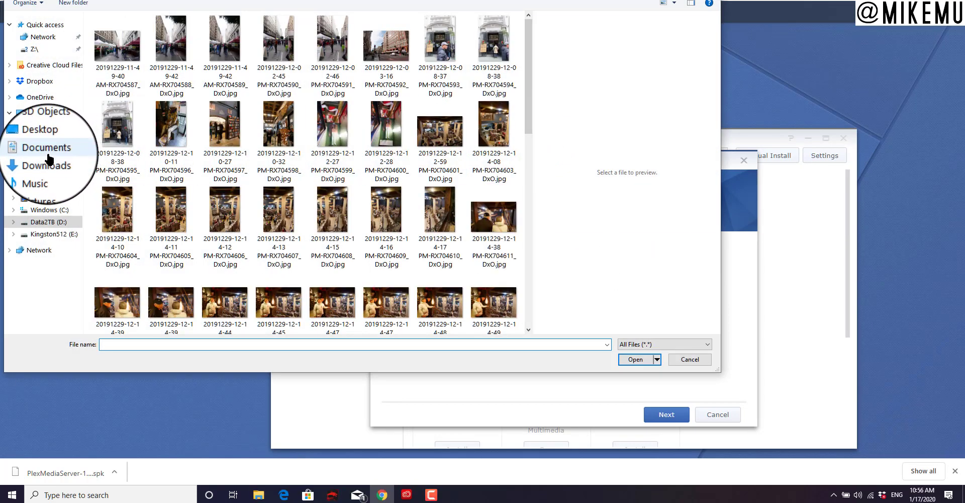
left_click(46, 161)
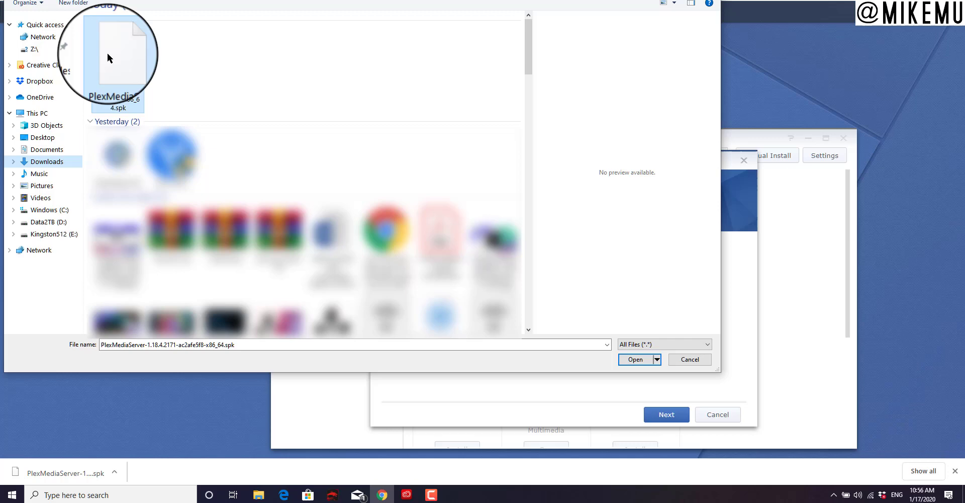
left_click(636, 359)
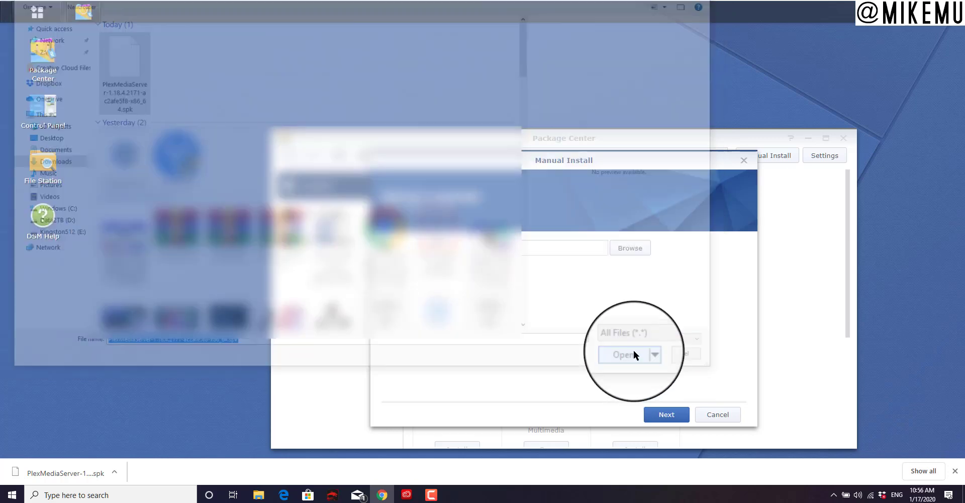
left_click(621, 355)
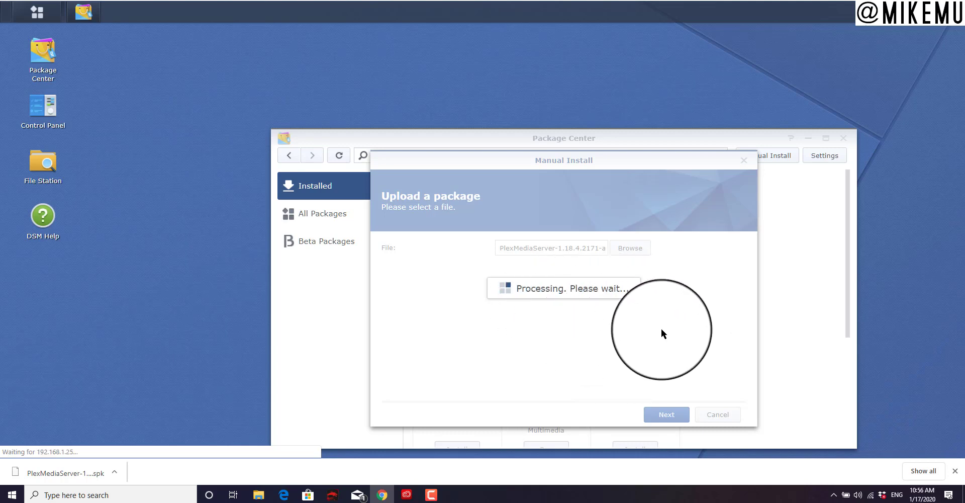
mouse_move(640, 333)
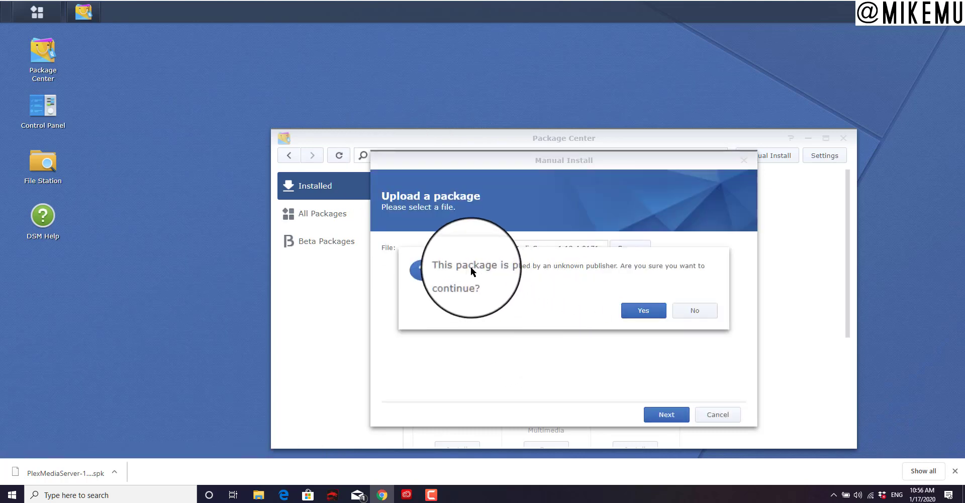
mouse_move(689, 275)
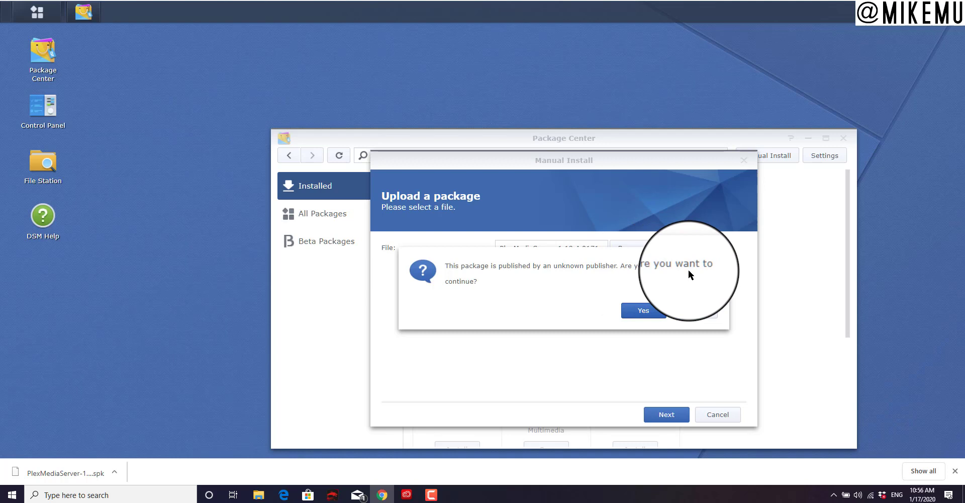
- Accept the unknown publisher warning and apply the wizard to update Plex to 1.18.4.2171
left_click(642, 310)
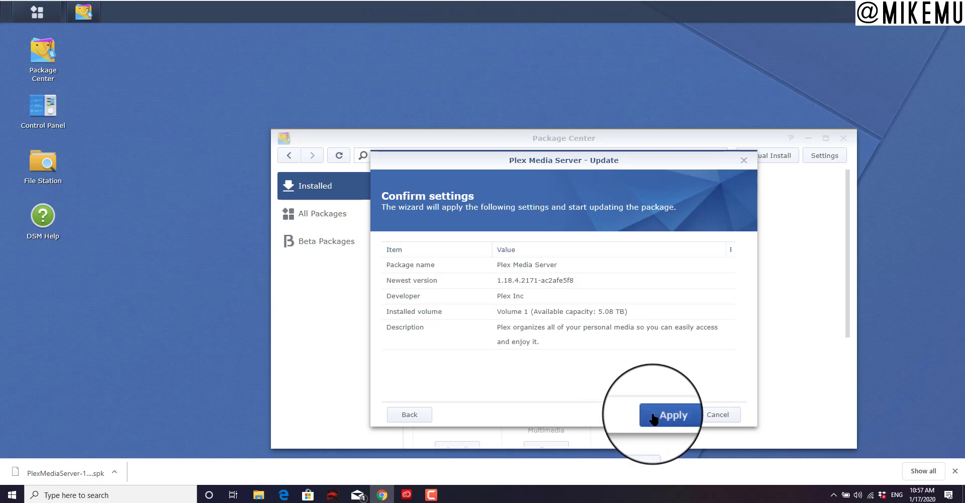
left_click(670, 414)
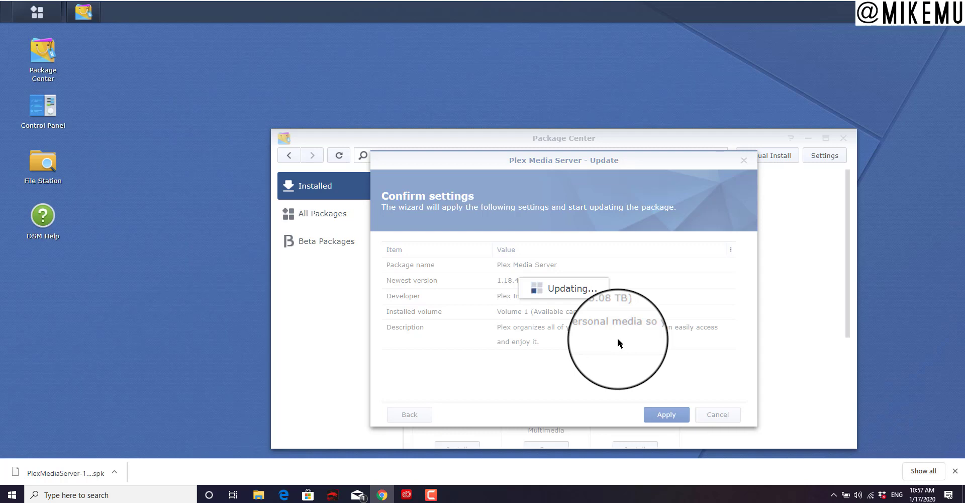
left_click(666, 414)
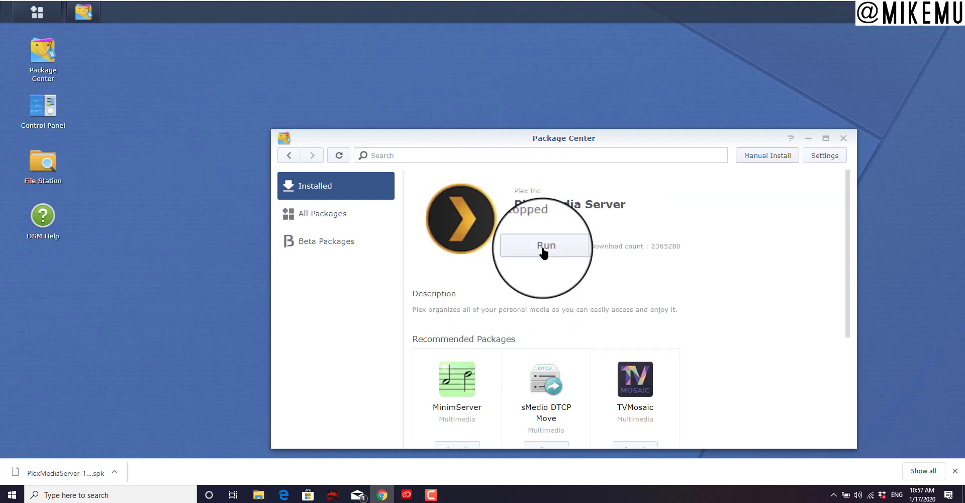
- Run the updated Plex Media Server package and launch its web interface
left_click(543, 245)
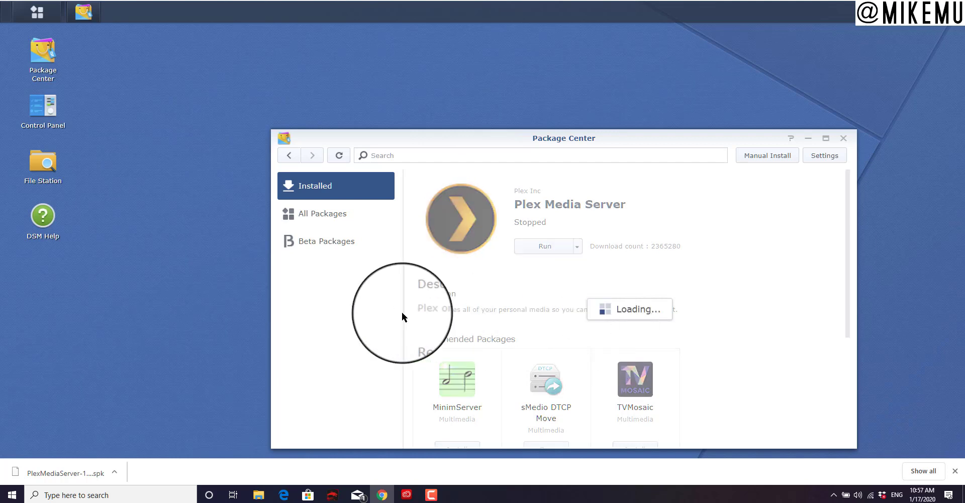
mouse_move(486, 300)
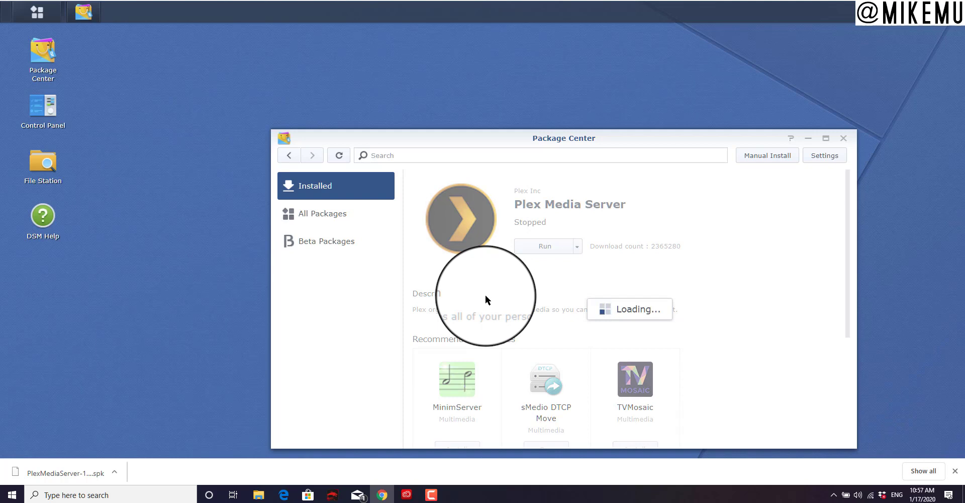
left_click(544, 245)
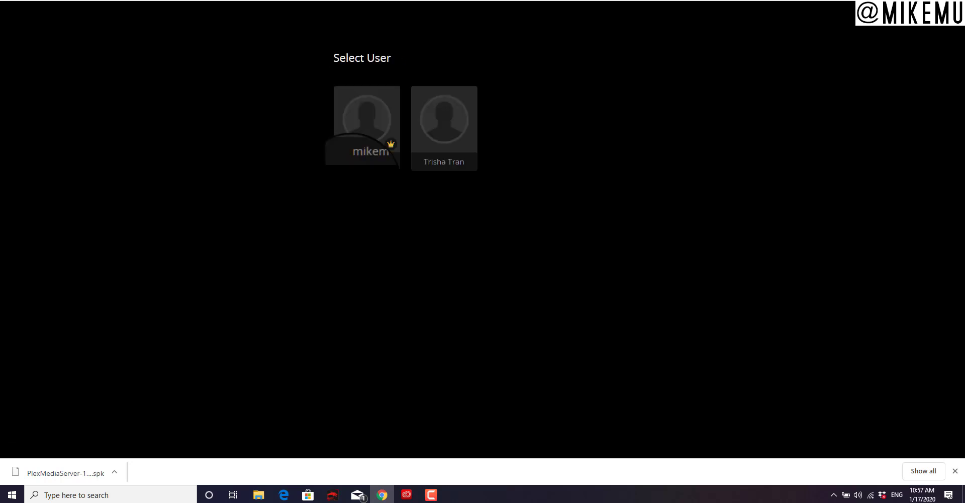
- Sign in as the owner profile and go to the syn28 server's home page
left_click(367, 117)
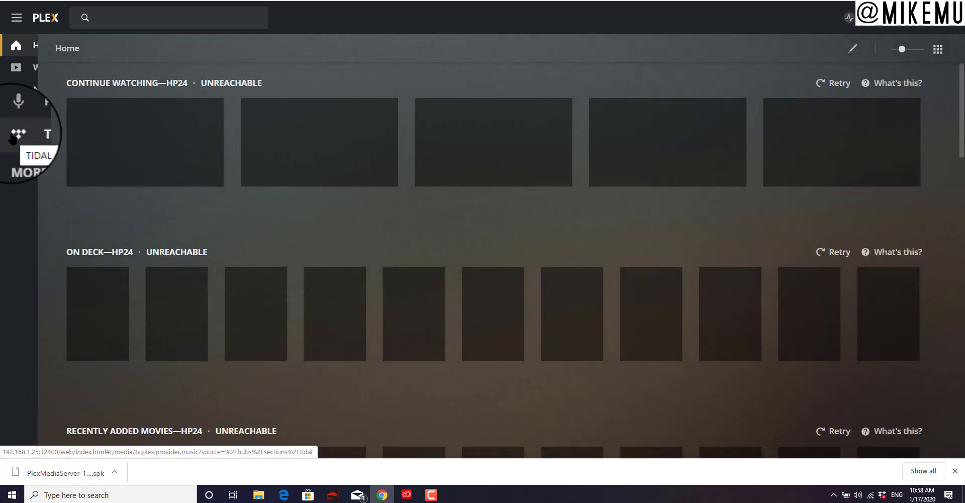
left_click(17, 17)
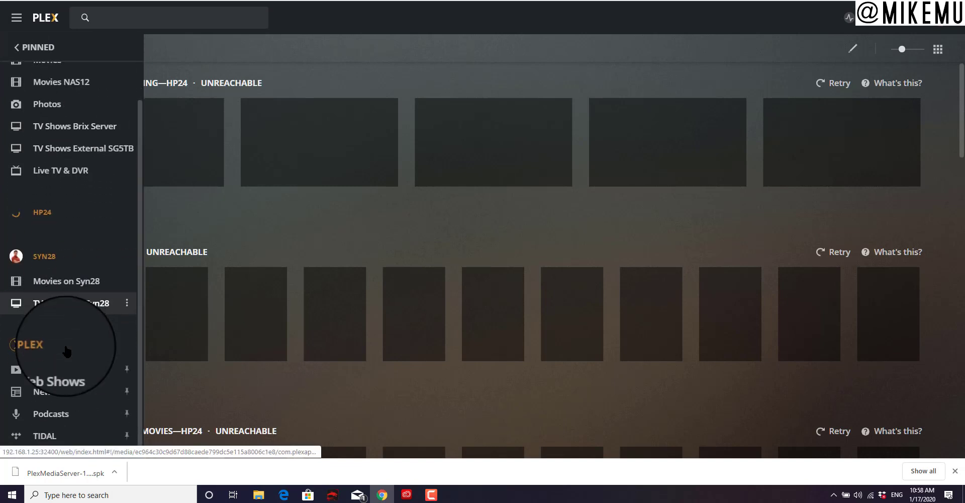
left_click(44, 256)
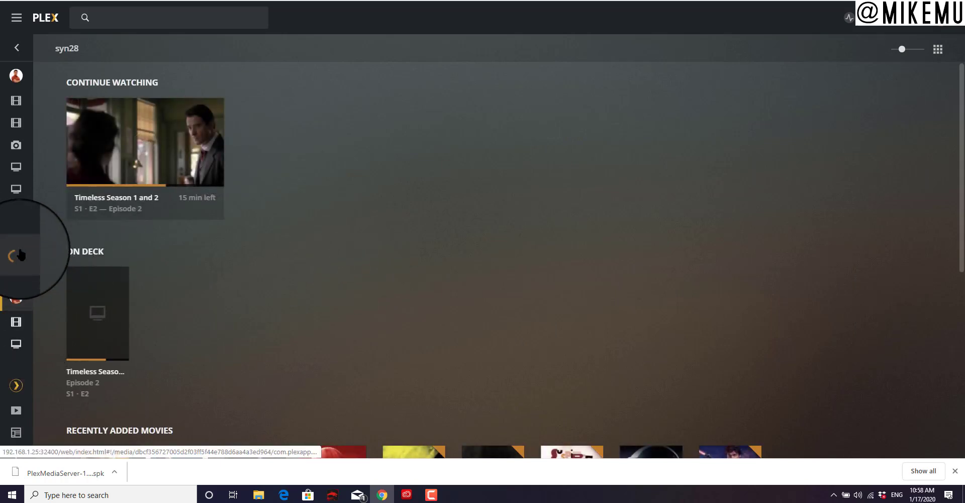
- Reach syn28's Manage Server settings showing version 1.18.4.2171 up to date
left_click(17, 17)
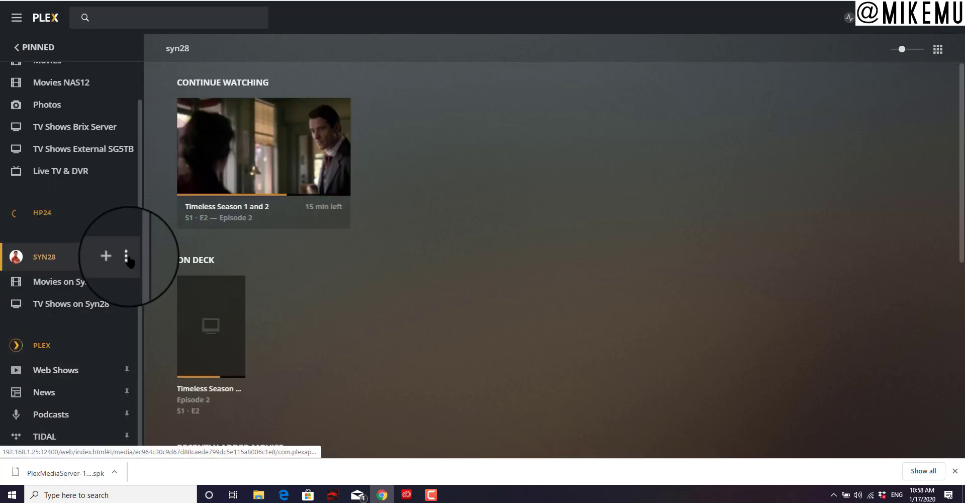
left_click(127, 256)
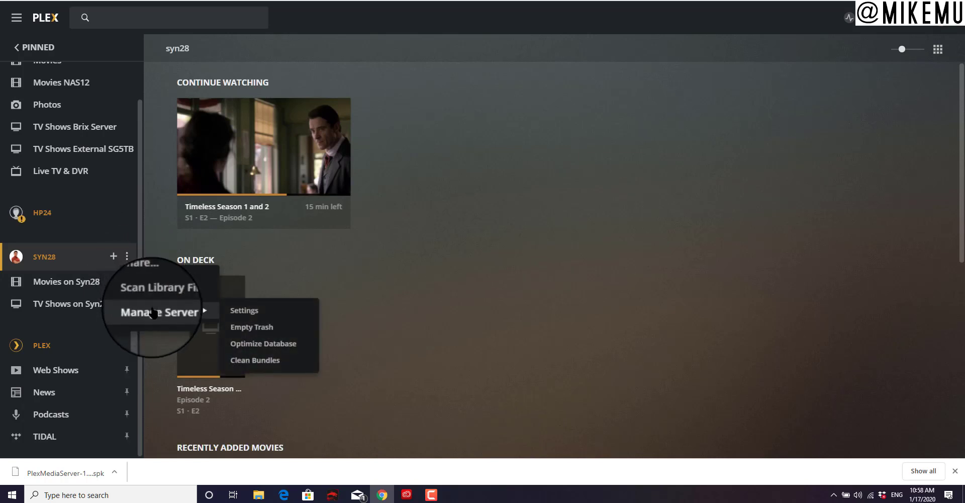
left_click(244, 310)
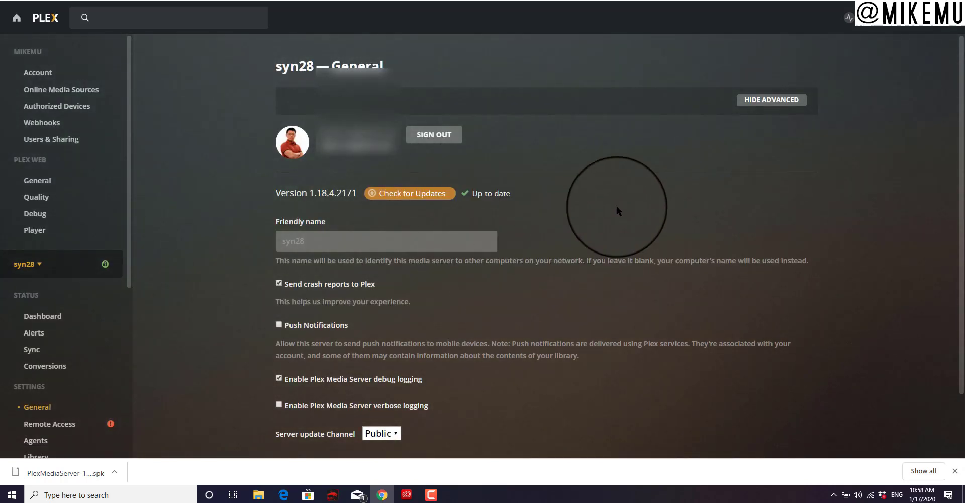